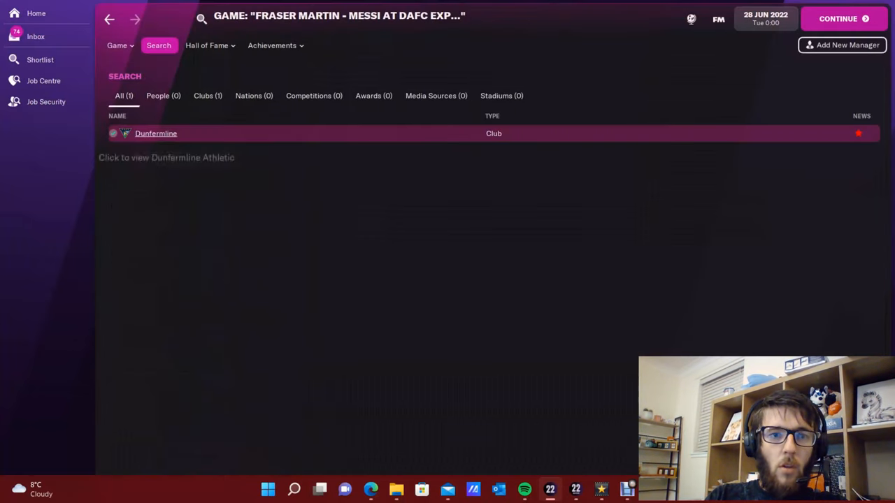
Step: View Dunfermline Athletic's club page and history, then search for Messi
click(155, 134)
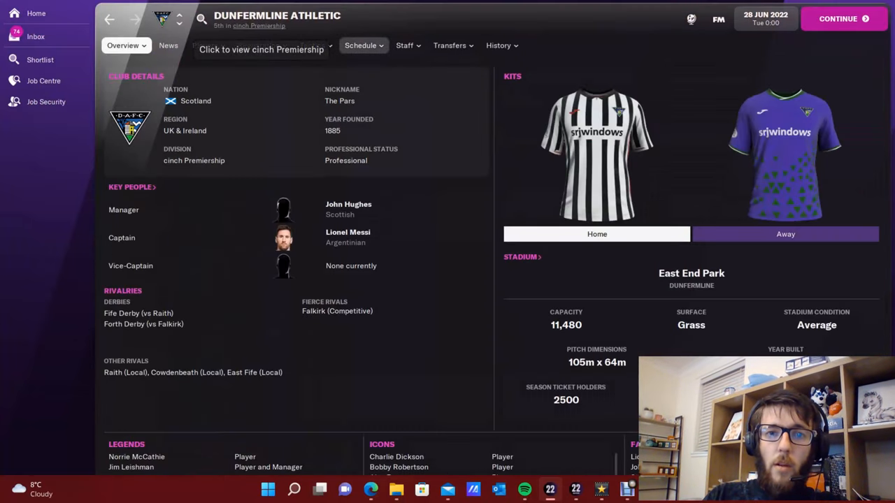
click(498, 45)
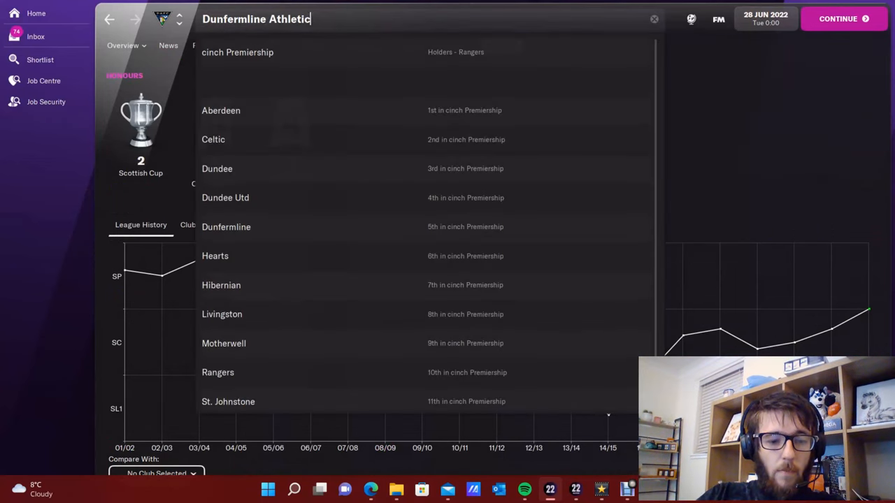
text(Messi)
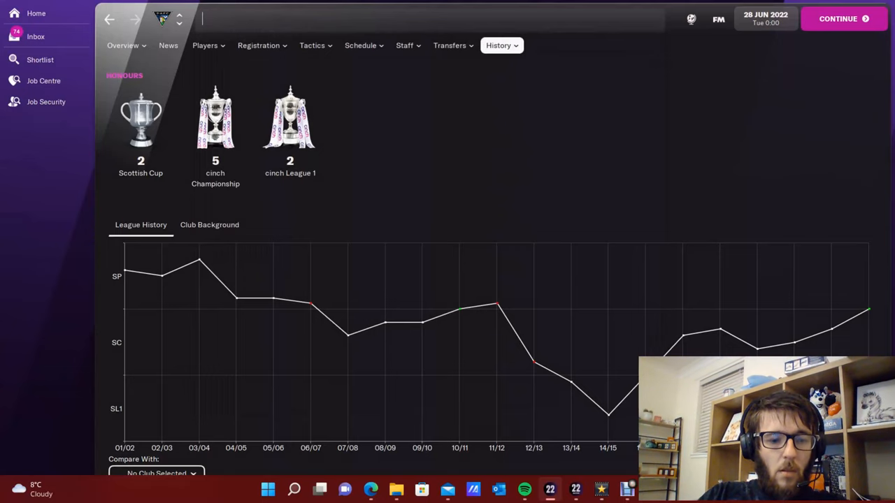
text(Messi)
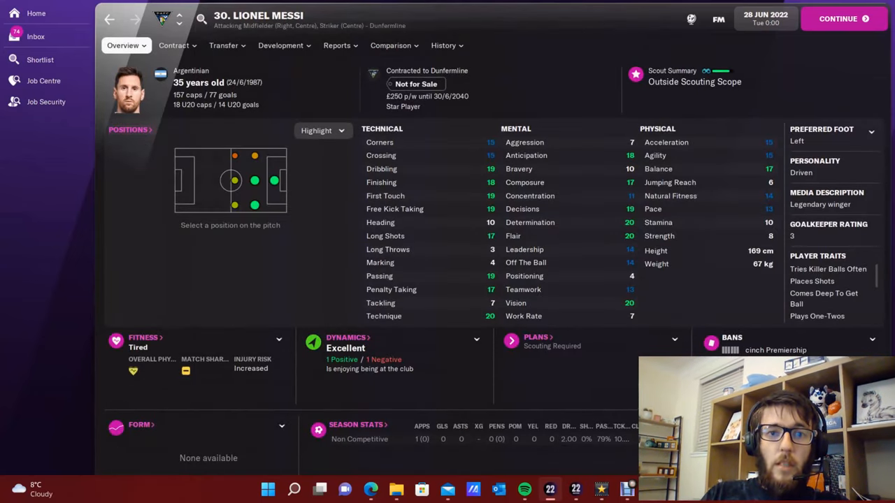
Step: Review Messi's career stats and transfer status, then return to Dunfermline's club overview
click(441, 44)
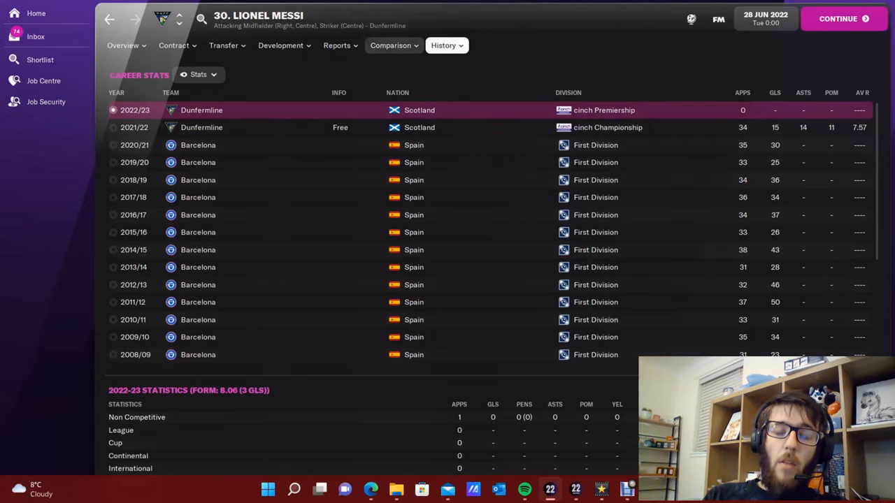
click(224, 45)
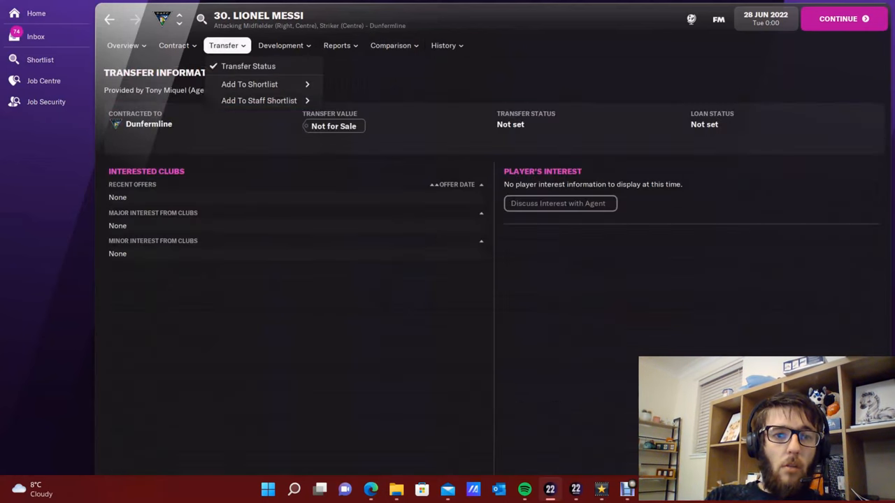
click(391, 45)
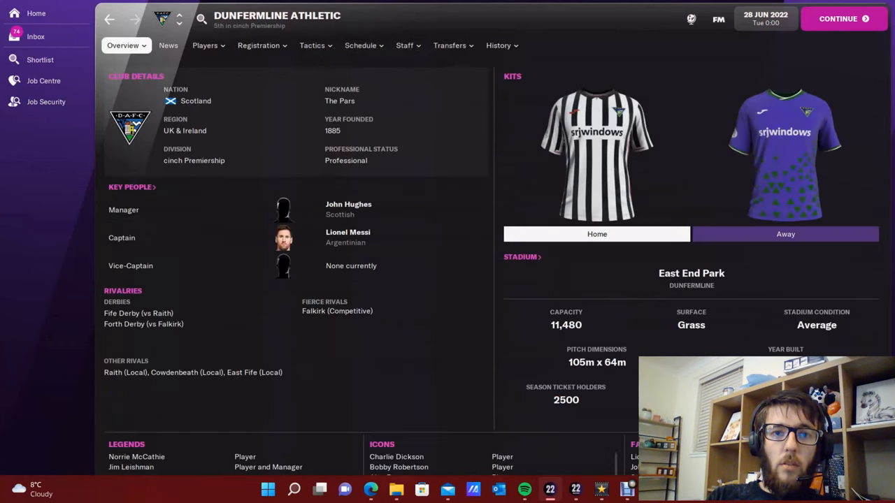
Step: Review Dunfermline's 2022/23 and 2021/22 transfer signings and departures
click(448, 45)
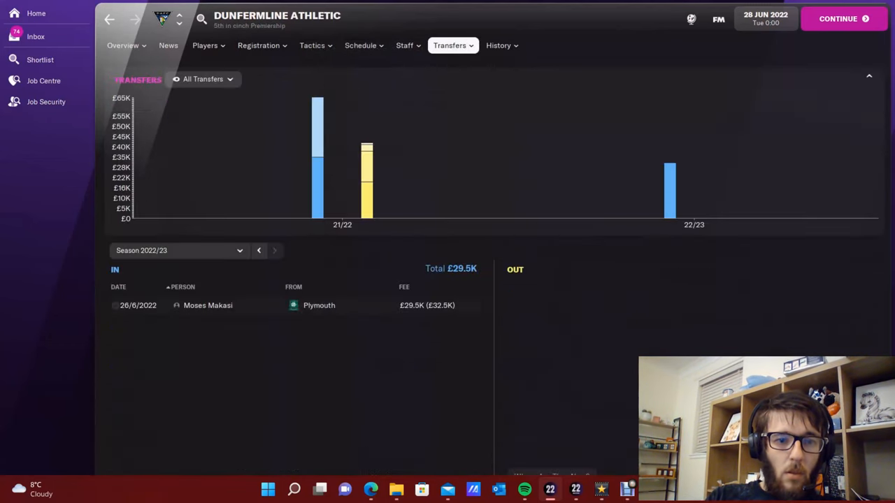
click(257, 251)
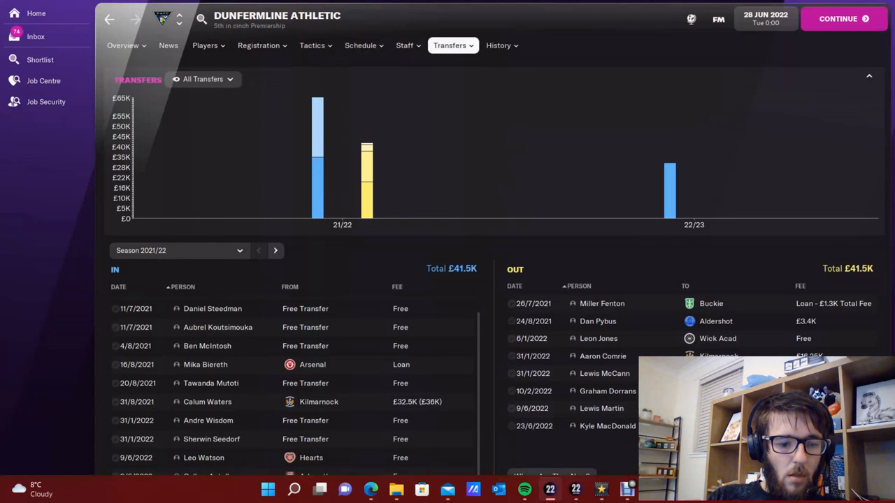
click(267, 489)
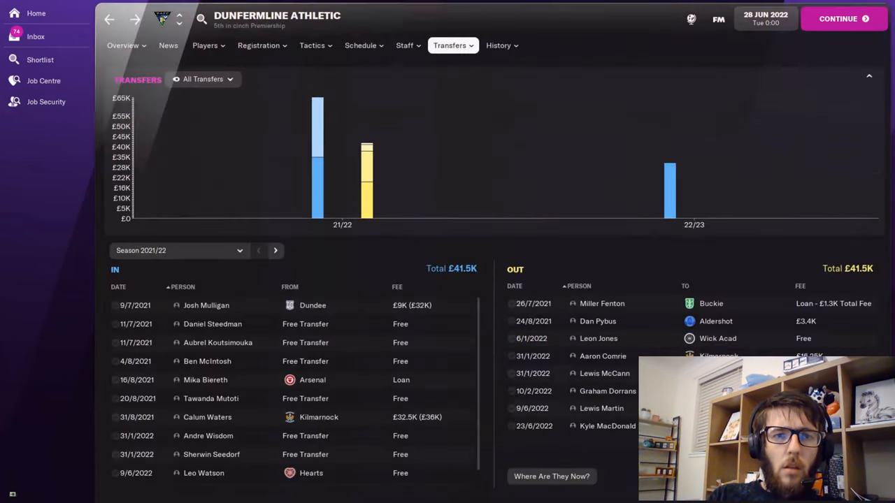
click(312, 45)
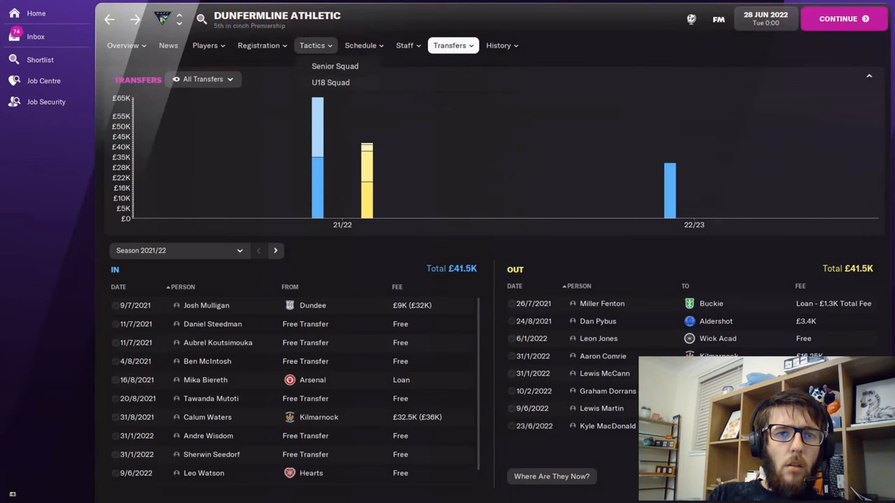
Step: View the senior squad's 4-2-3-1 Wide tactics and bring up the FM game menu
click(310, 45)
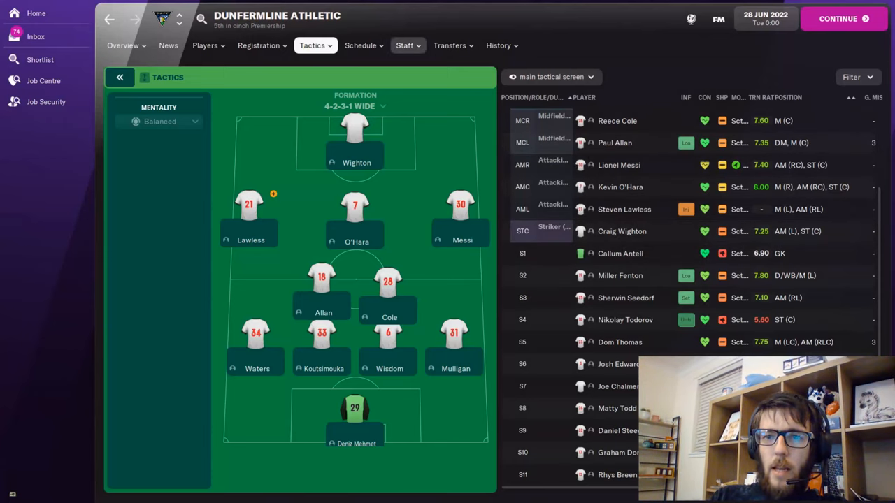
click(719, 19)
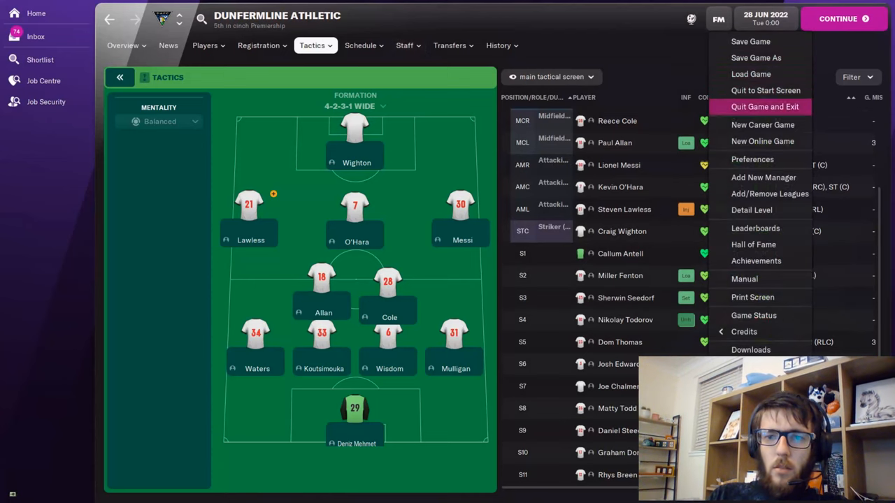
Step: Load the 'end of season 2' save, landing on the May 2023 cinch Premiership overview
click(746, 74)
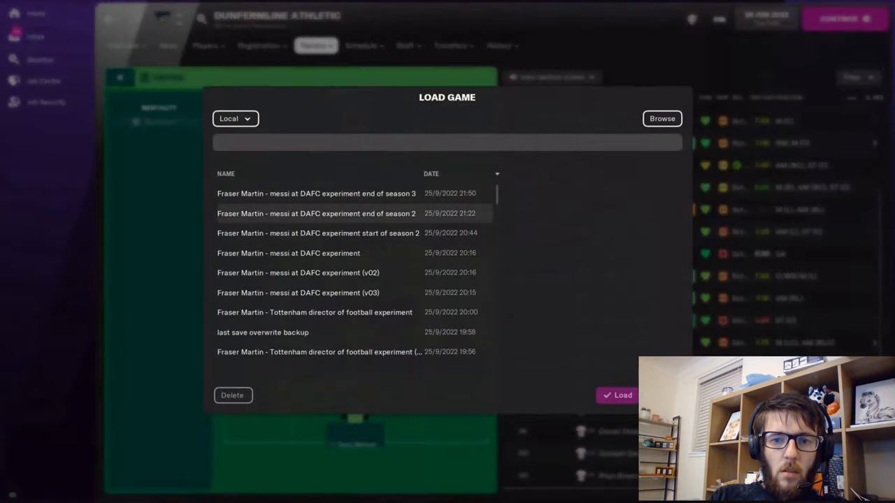
click(617, 394)
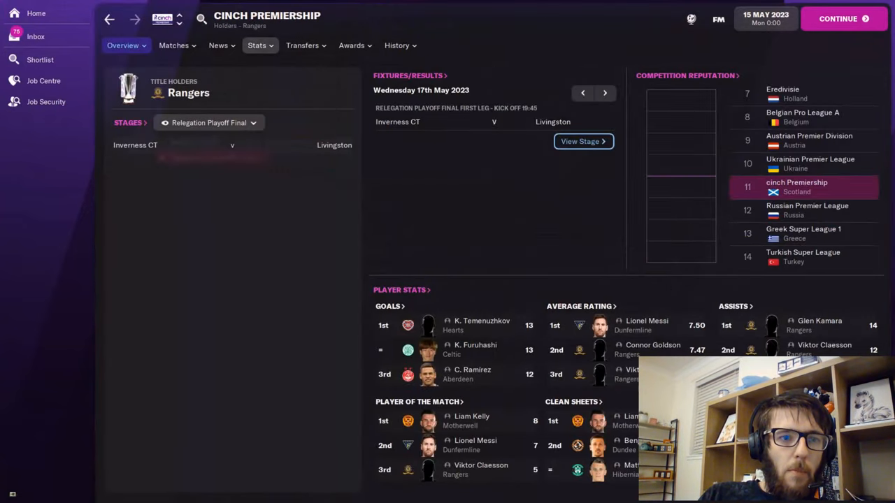
click(207, 123)
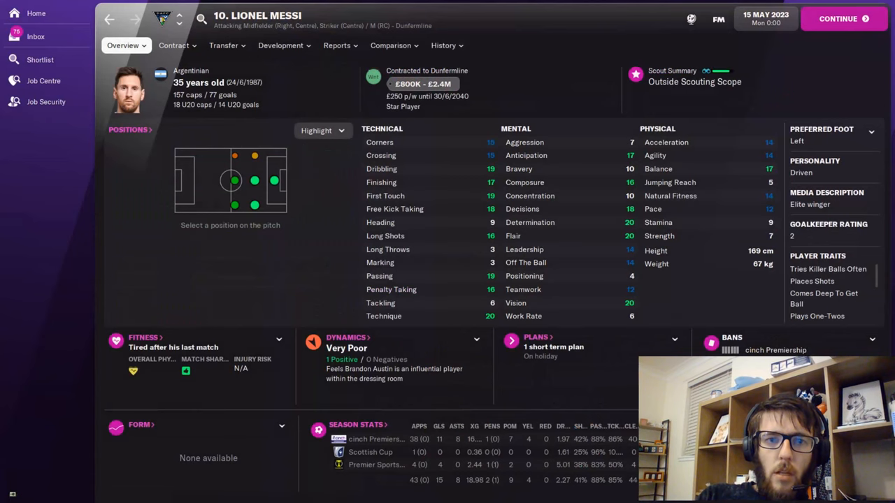
Step: Check Messi's 2022/23 season history, then go to Dunfermline's May 2023 club overview
click(442, 45)
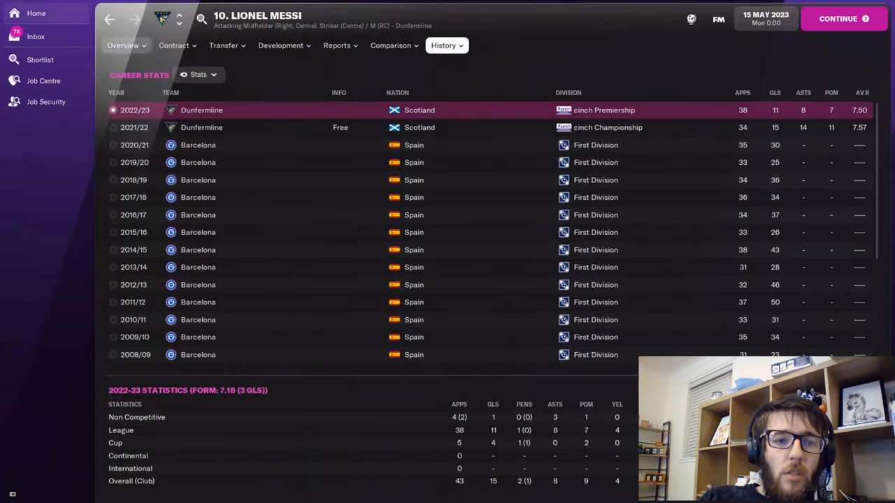
click(39, 13)
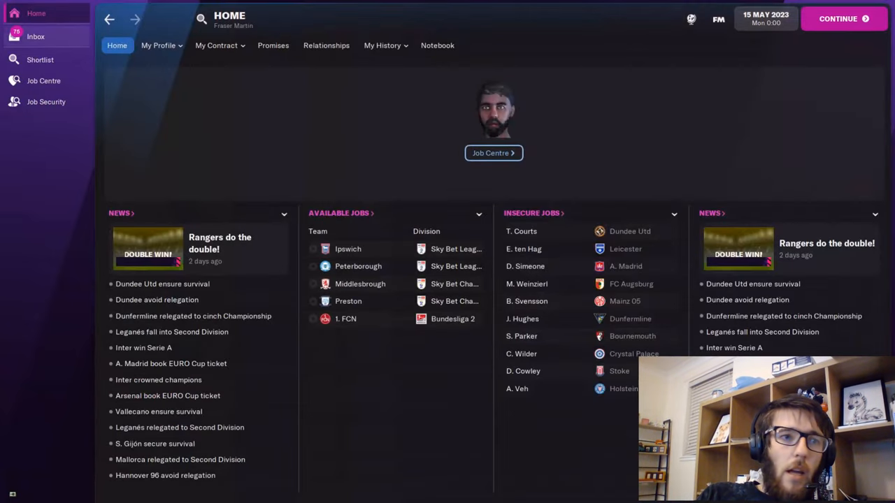
click(426, 231)
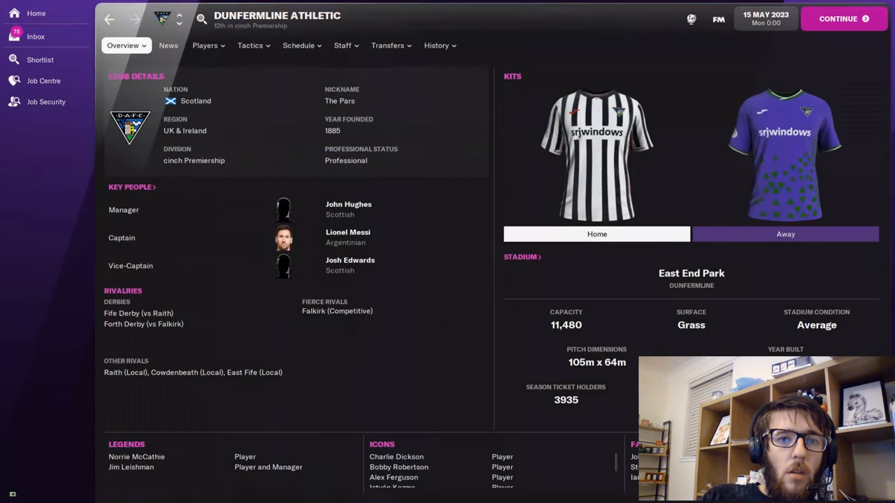
Step: Review Dunfermline's senior squad tactics and 2022/23 transfer history
click(249, 45)
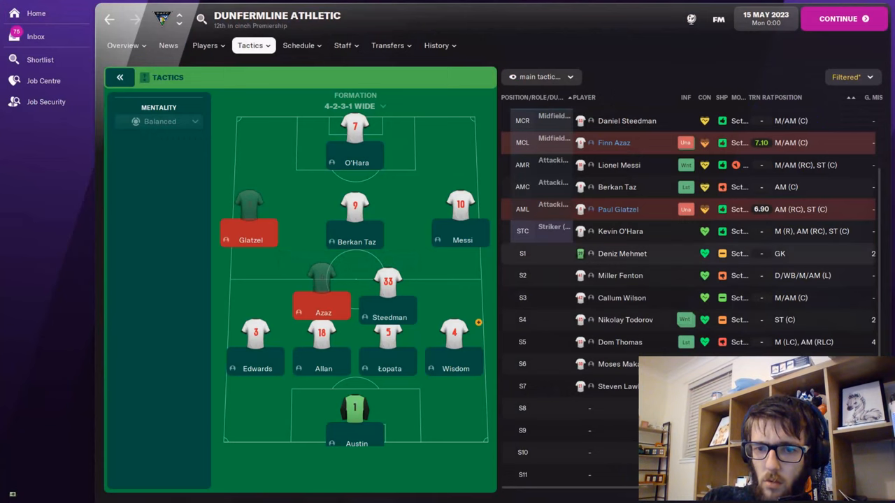
click(389, 44)
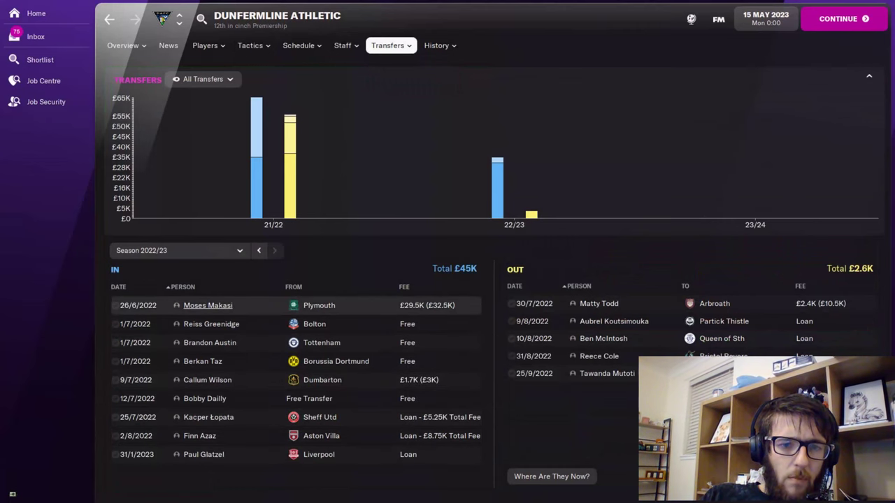
click(207, 305)
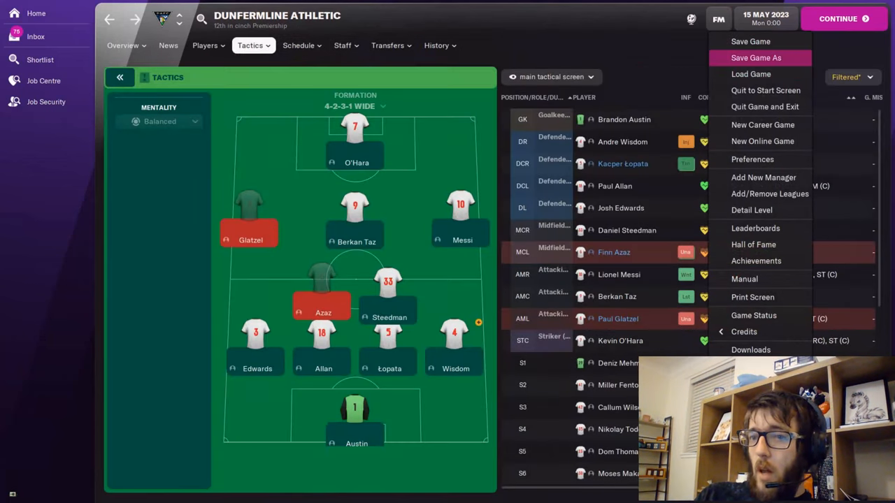
Step: Load the later save, opening on the manager home page dated 13 May 2024
click(752, 74)
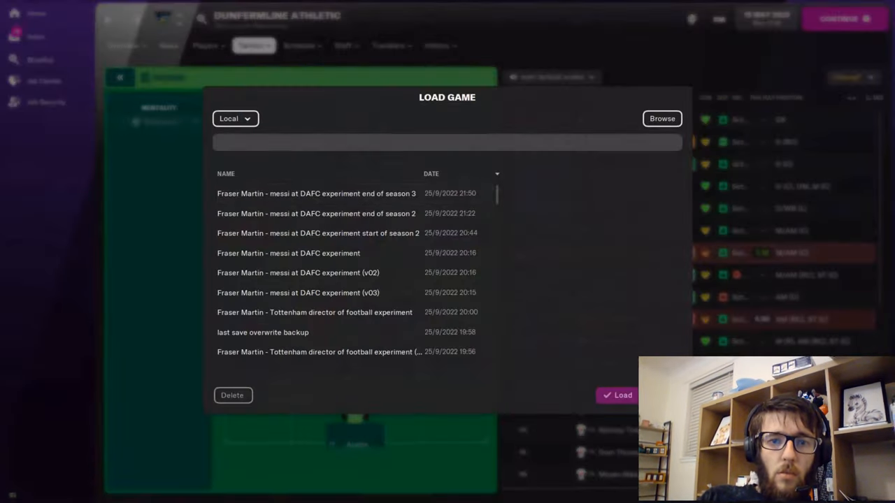
click(616, 396)
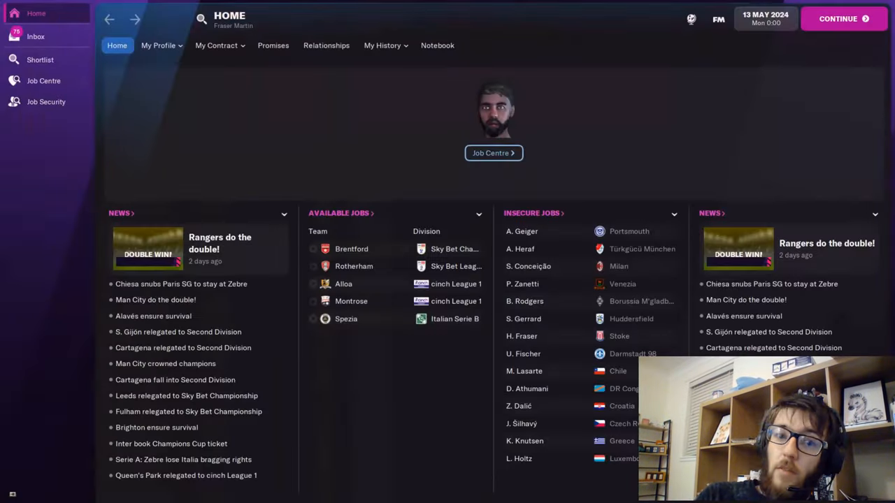
Step: Search for Dunfermline and open the club overview showing 2nd in the cinch Championship
click(204, 20)
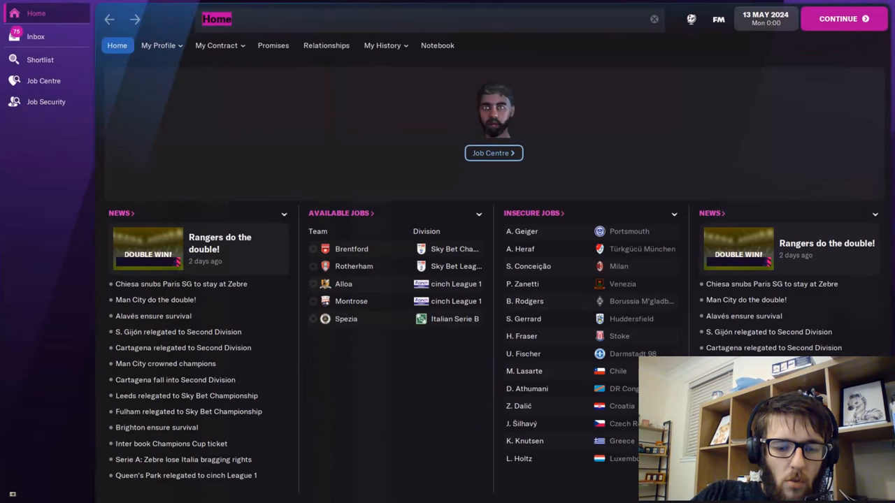
text(D)
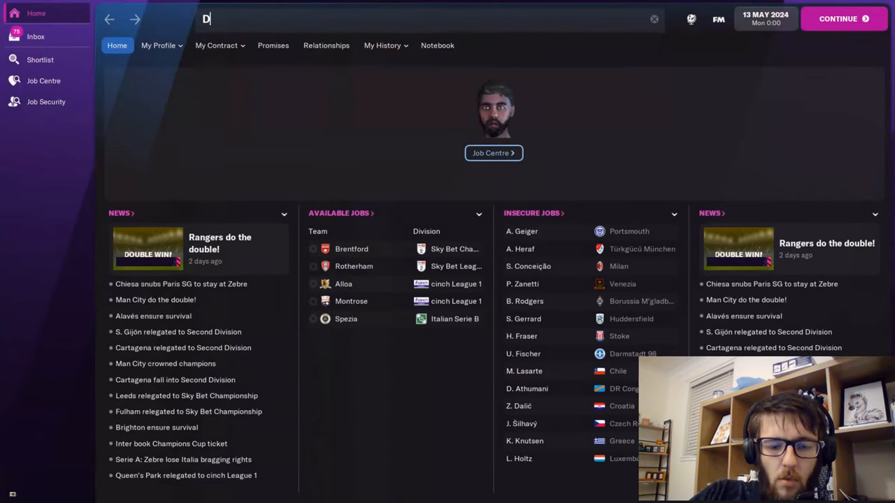
text(unfem)
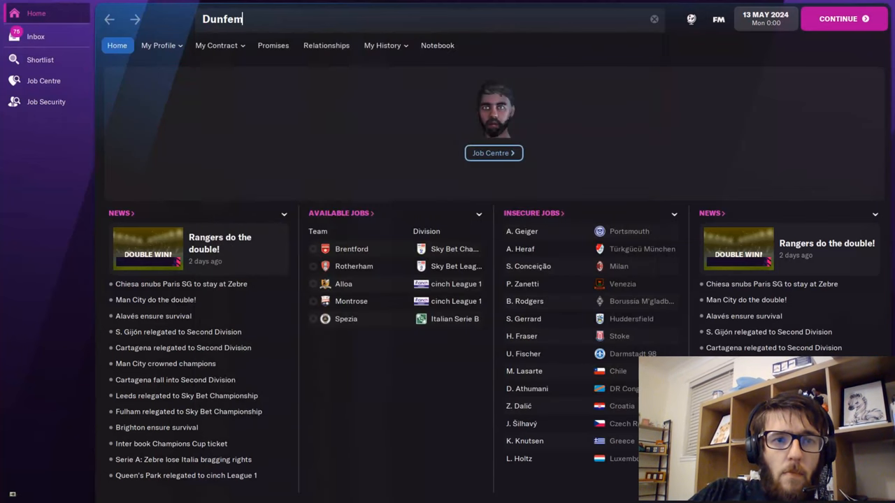
key(Backspace)
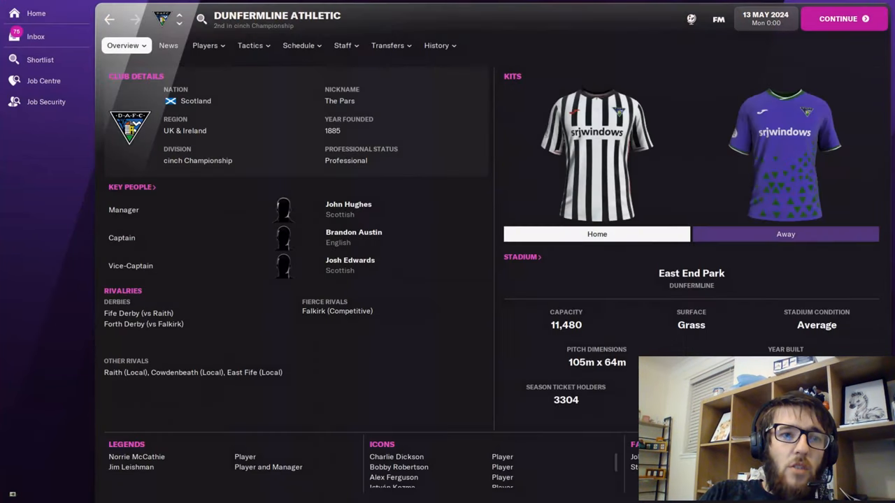
mouse_move(249, 45)
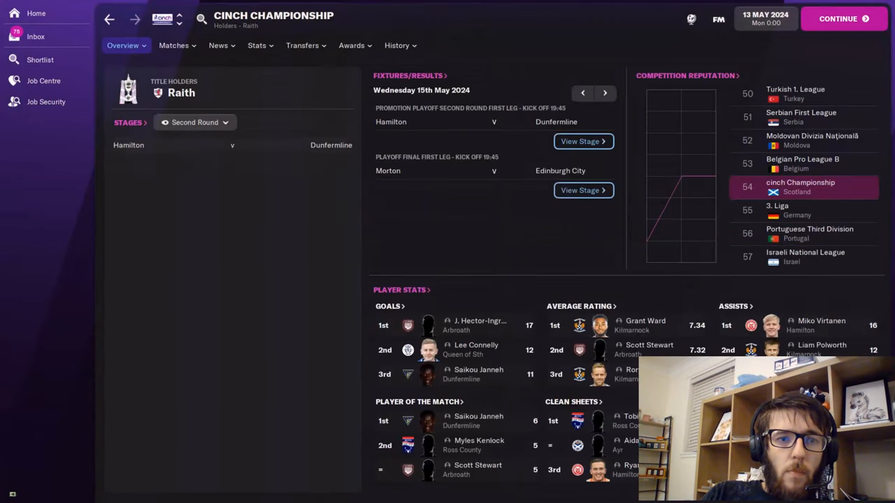
Step: Switch the cinch Championship stage to League Table, then search for Messi
click(194, 123)
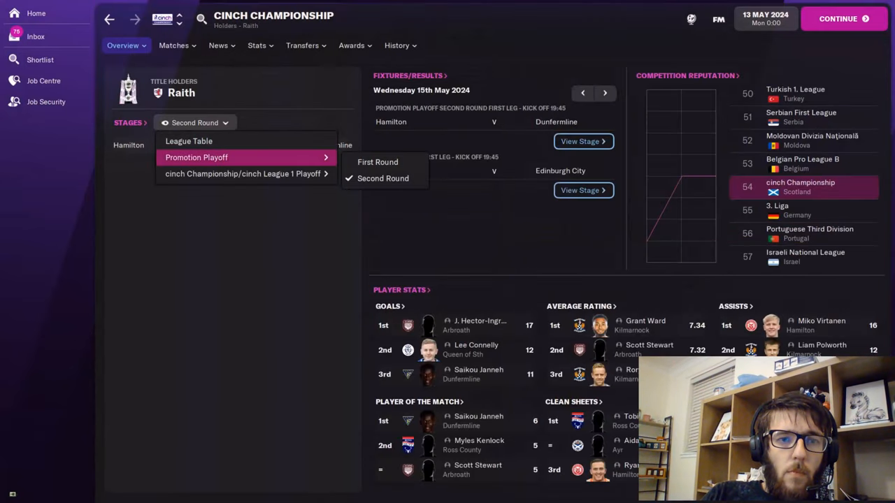
click(188, 140)
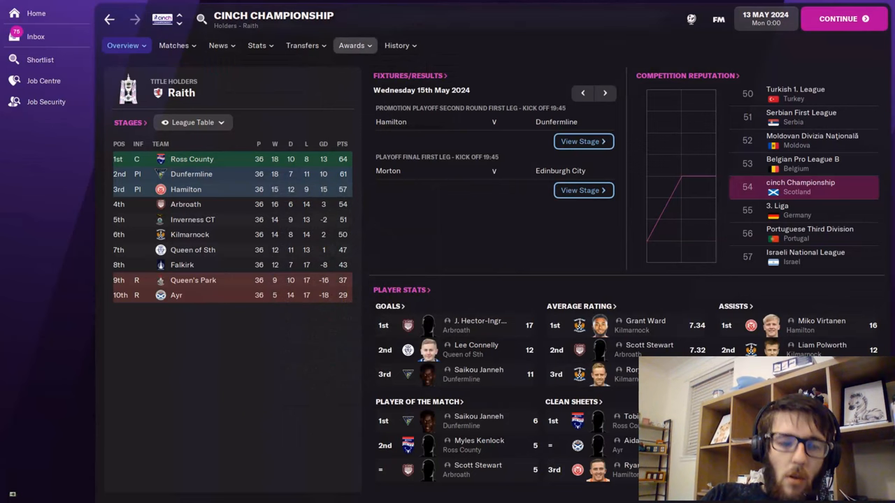
text(Messi)
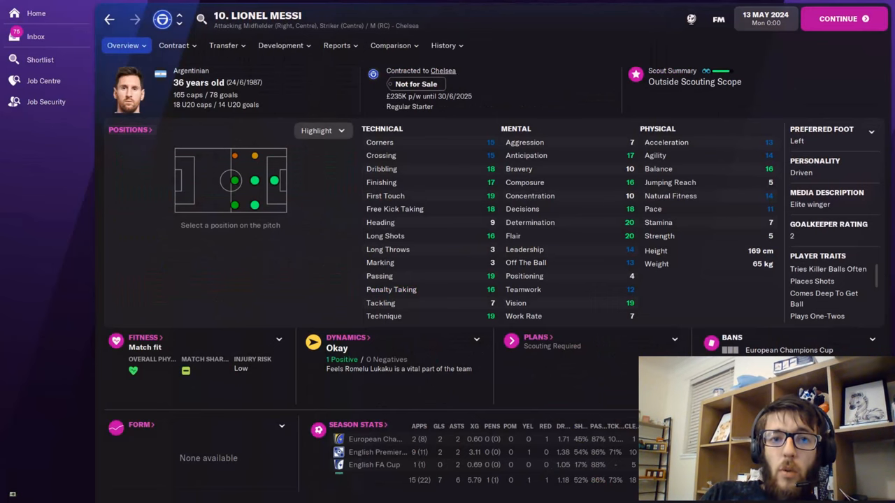
Step: View Messi's season-by-season history and follow the Chelsea link to the club overview
click(442, 44)
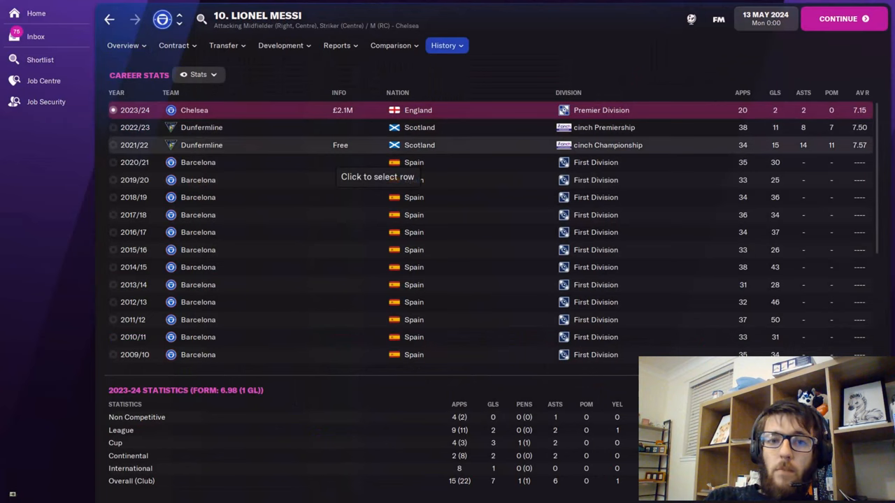
click(392, 44)
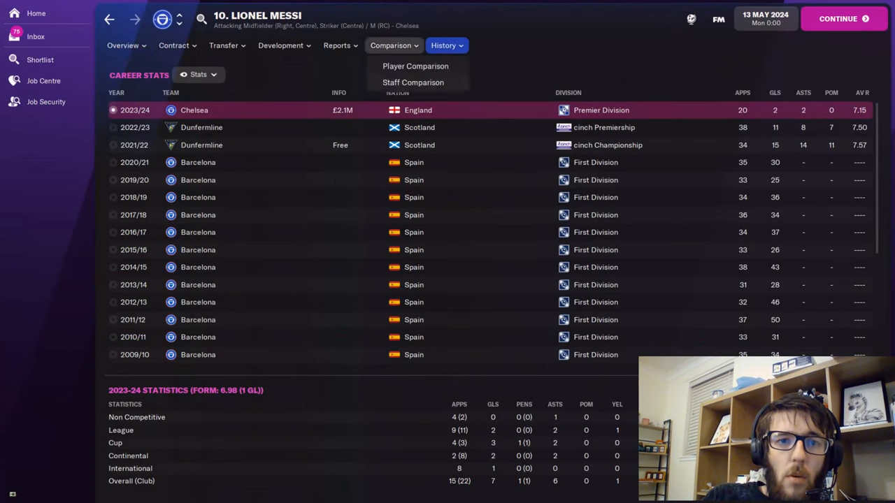
click(224, 45)
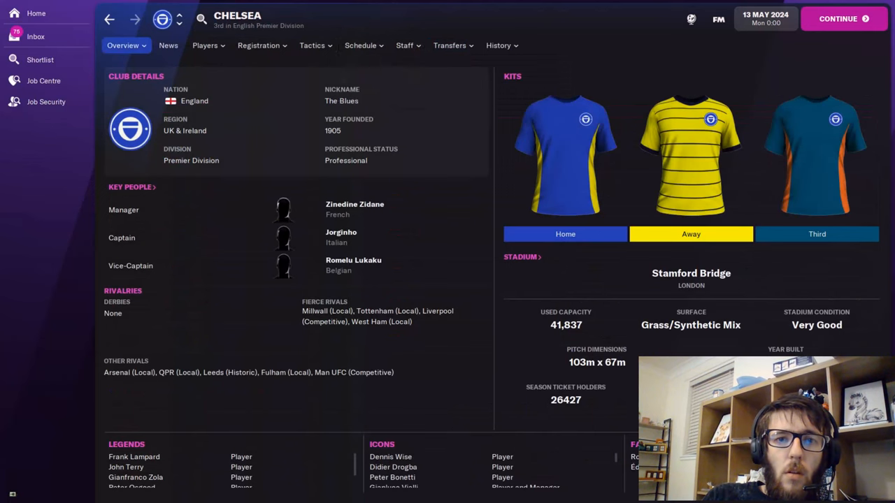
Step: Show Chelsea's 2022/23 transfers with Messi's £2.1M move, check honours, then head to tactics
click(448, 45)
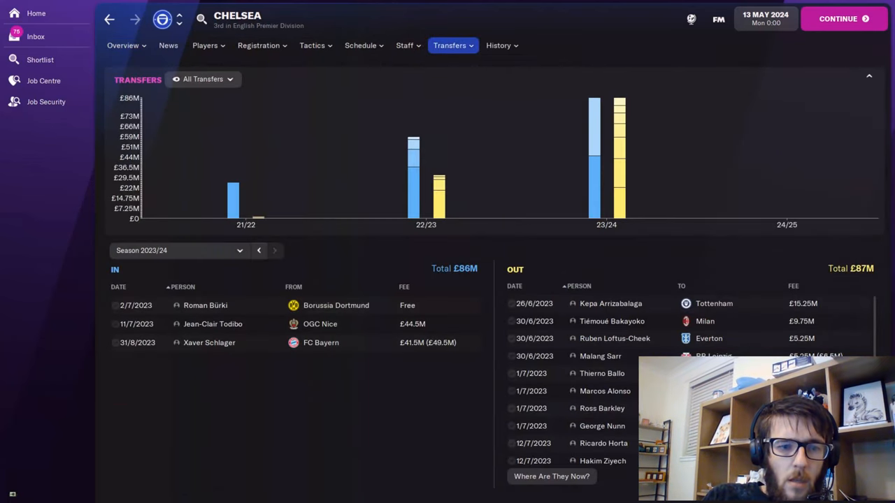
click(258, 250)
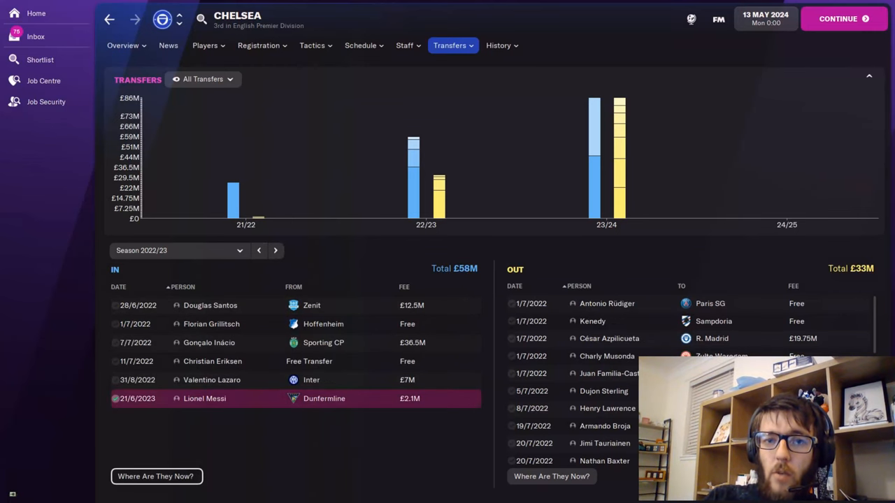
click(496, 45)
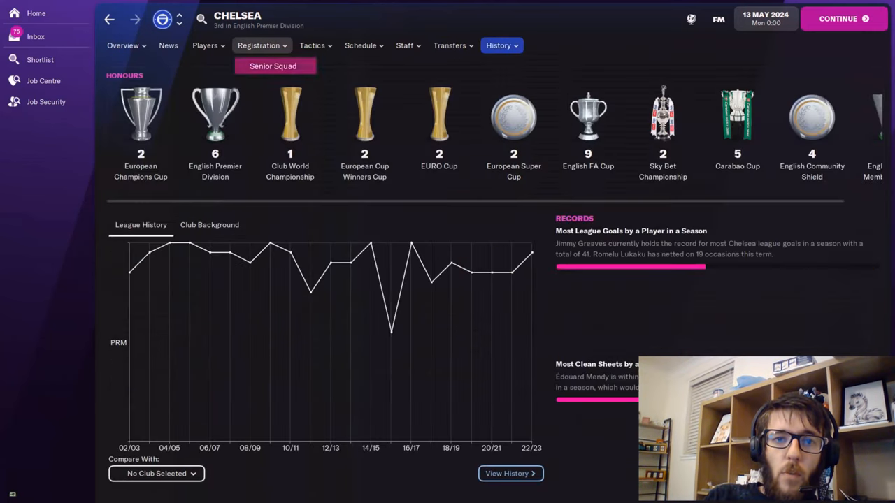
click(449, 45)
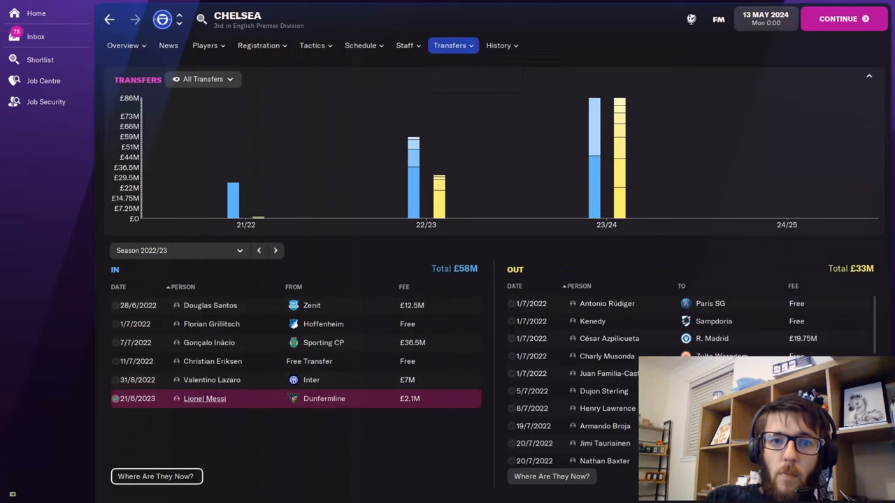
click(204, 398)
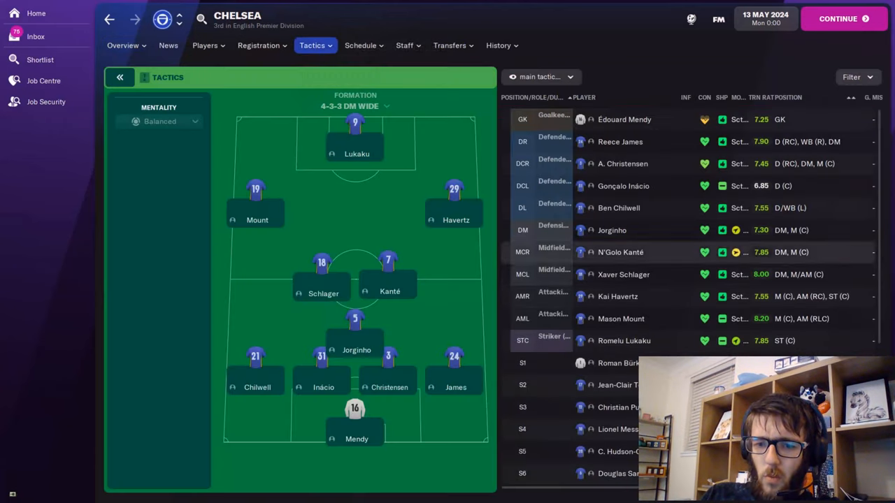
Step: Review Chelsea's line-up, then bring up the English Premier Division overview with Chelsea third
scroll(down, 3)
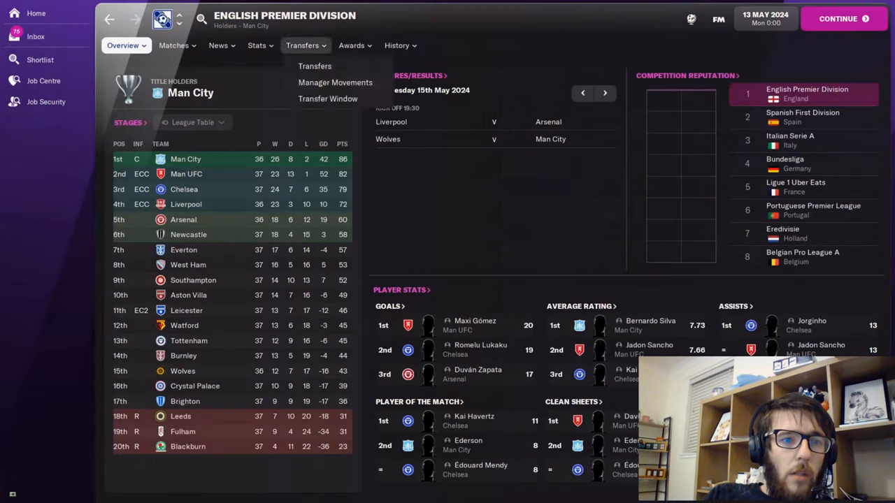
click(306, 45)
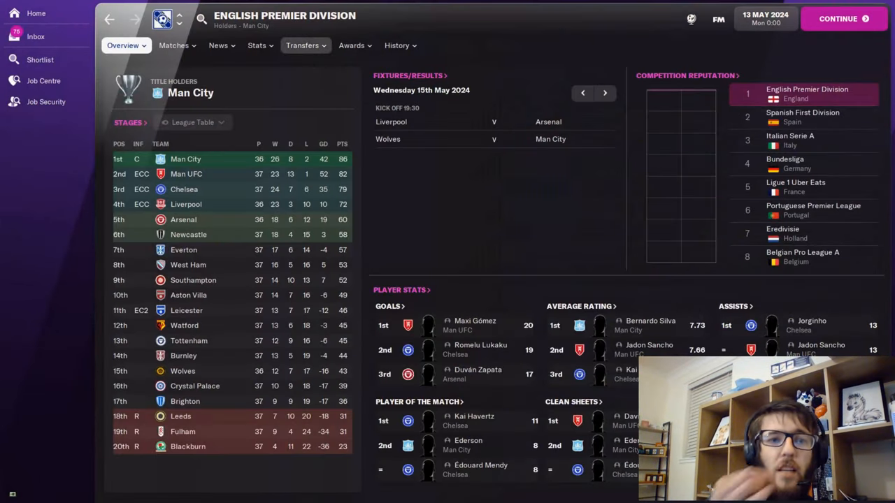